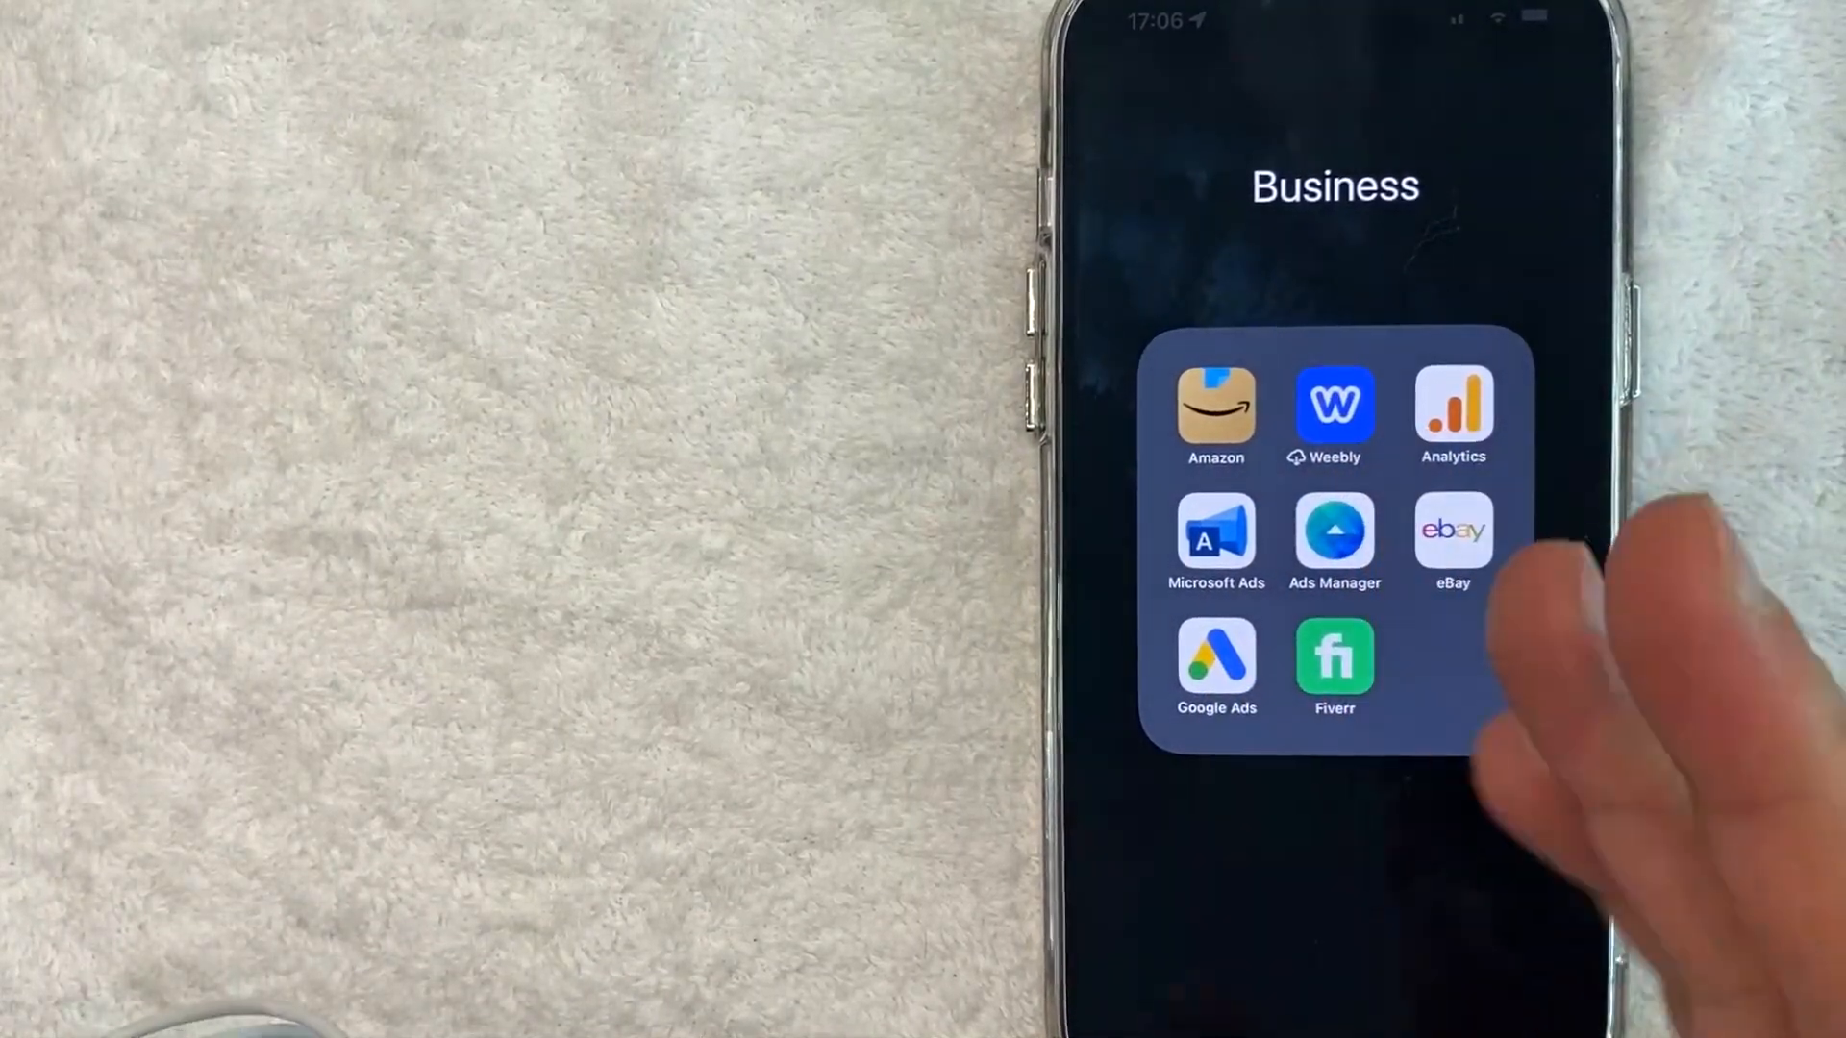
{"action": "mouse_move", "coordinate": [1330, 942]}
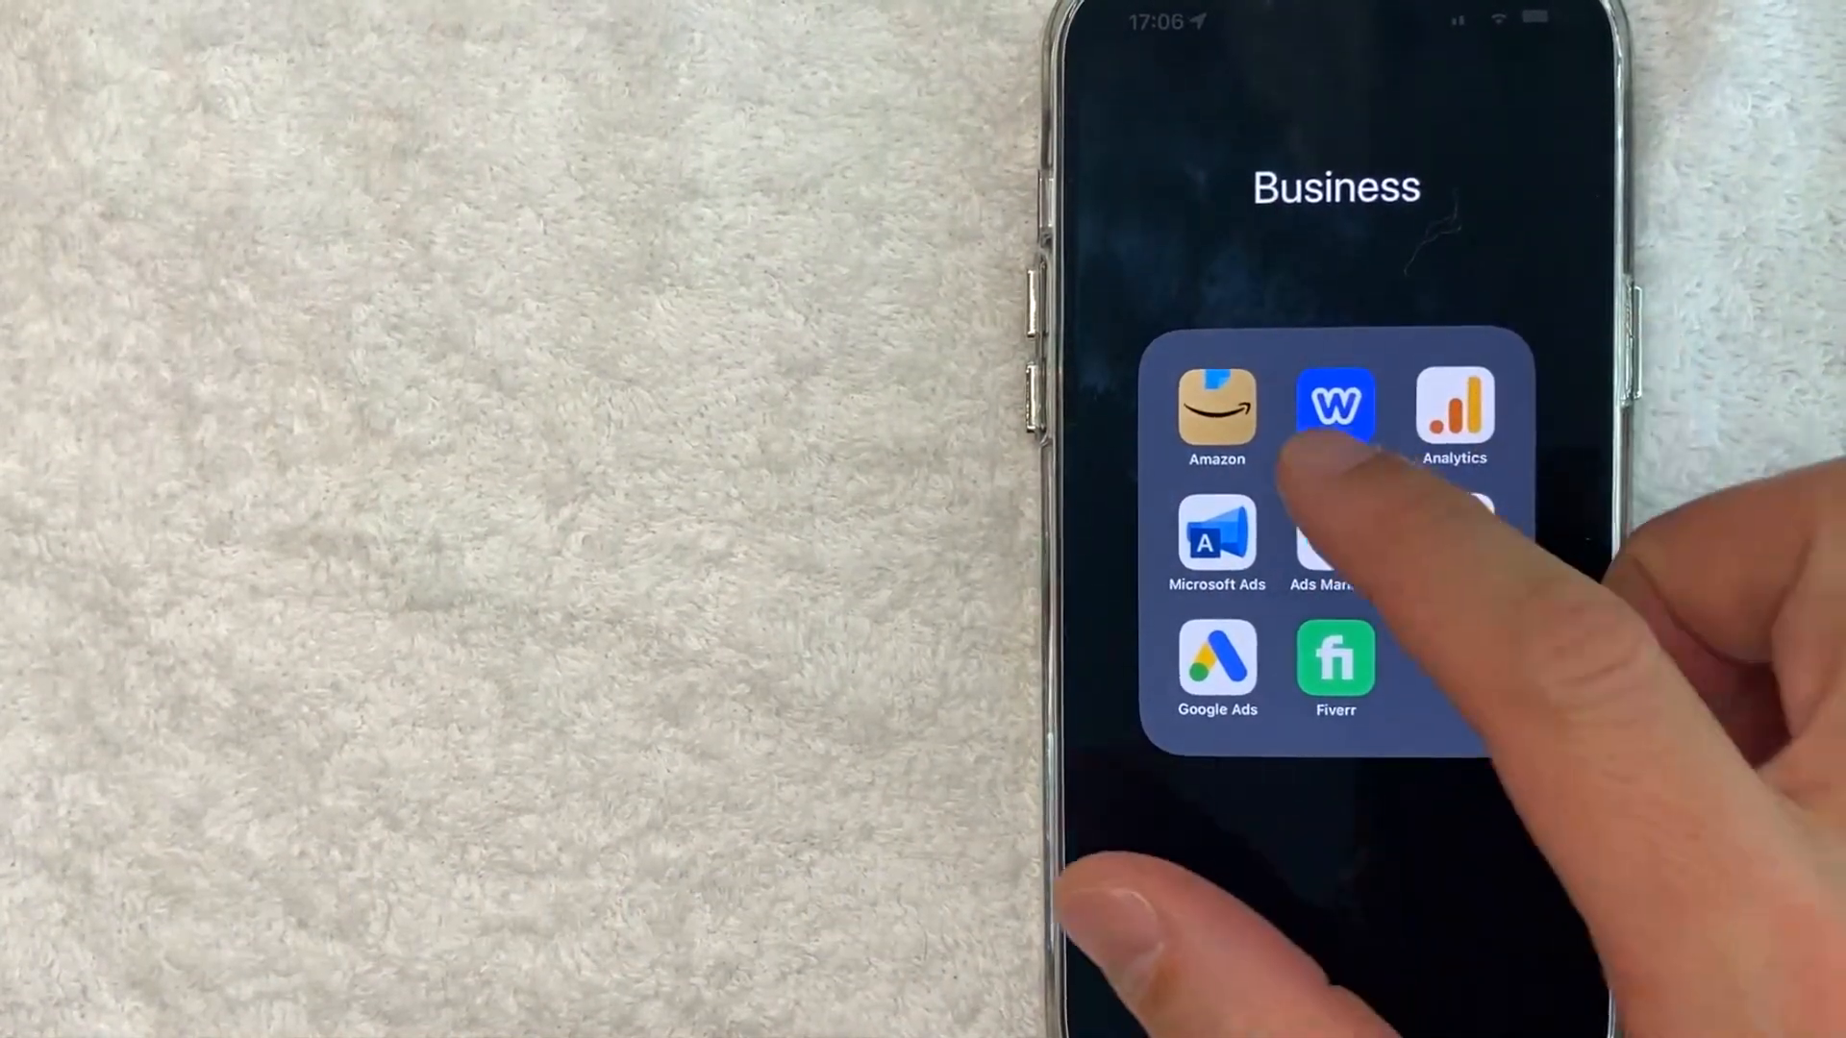
Step: Launch Amazon, show the main menu and expand the Settings section listing Country & Language
{"action": "left_click", "coordinate": [1216, 407]}
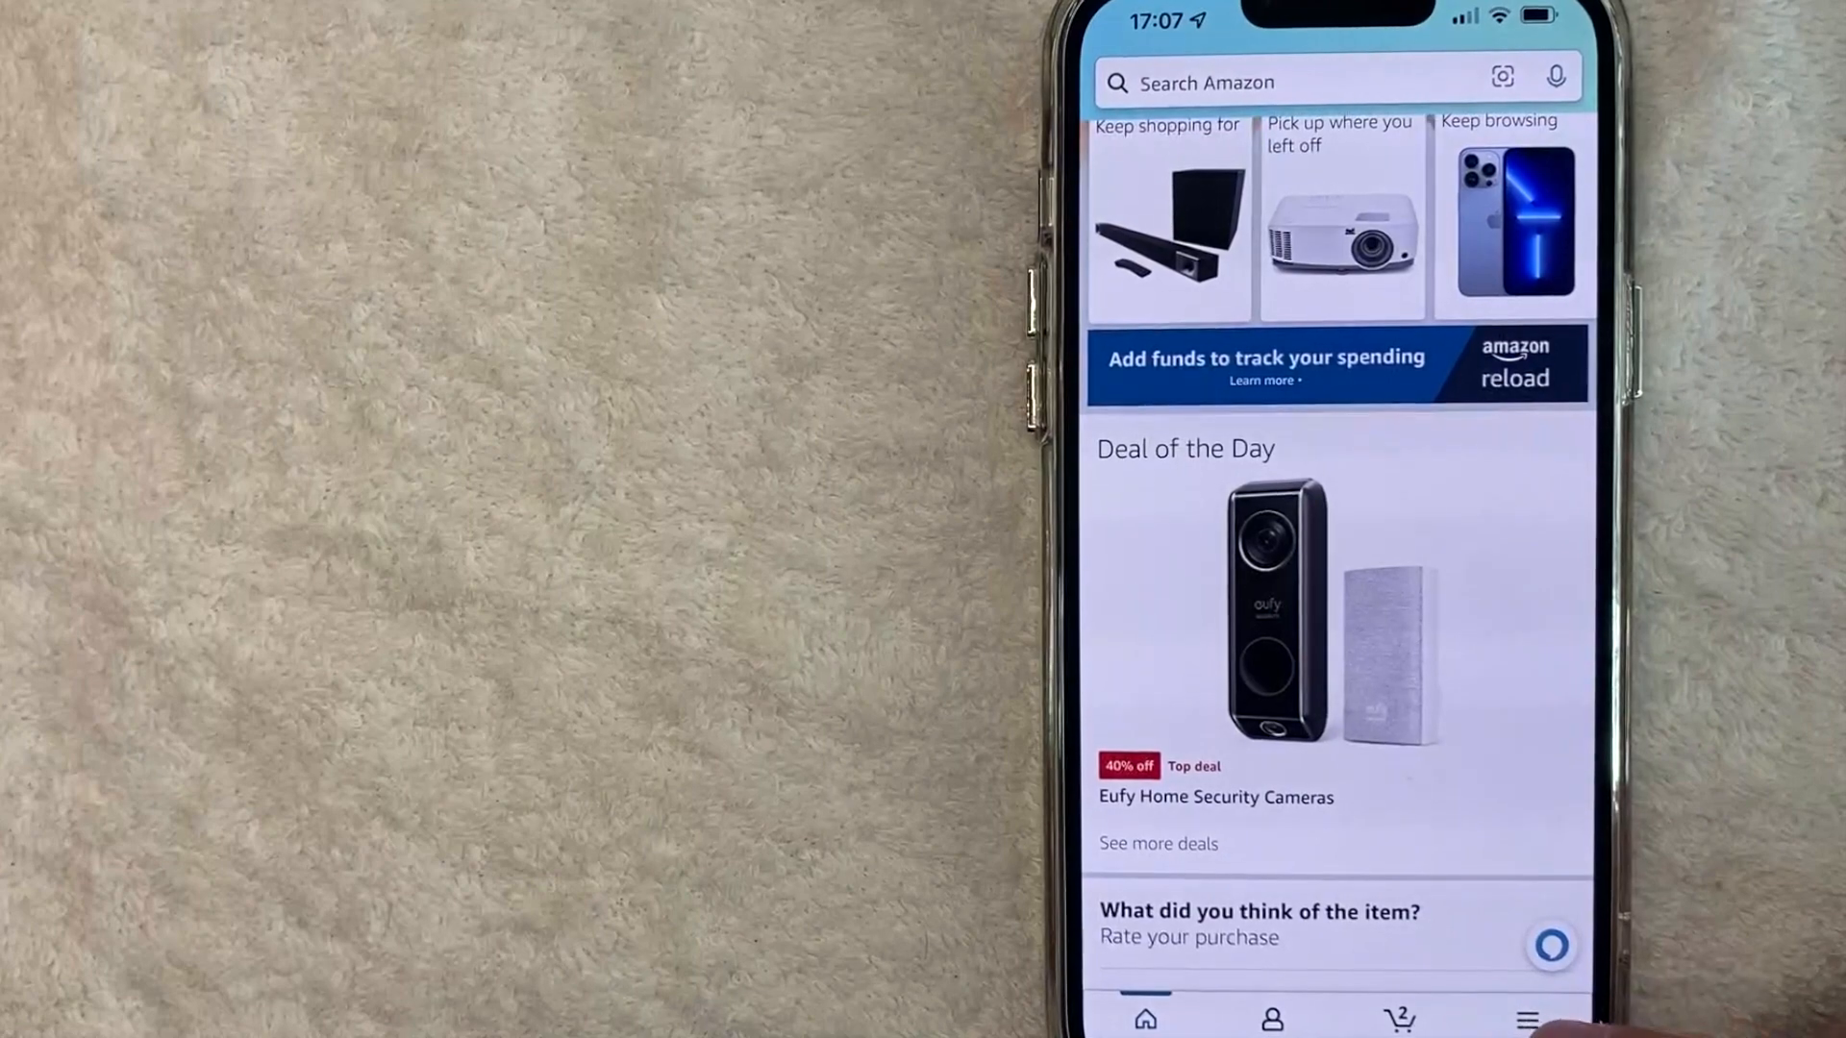
{"action": "left_click", "coordinate": [1529, 1019]}
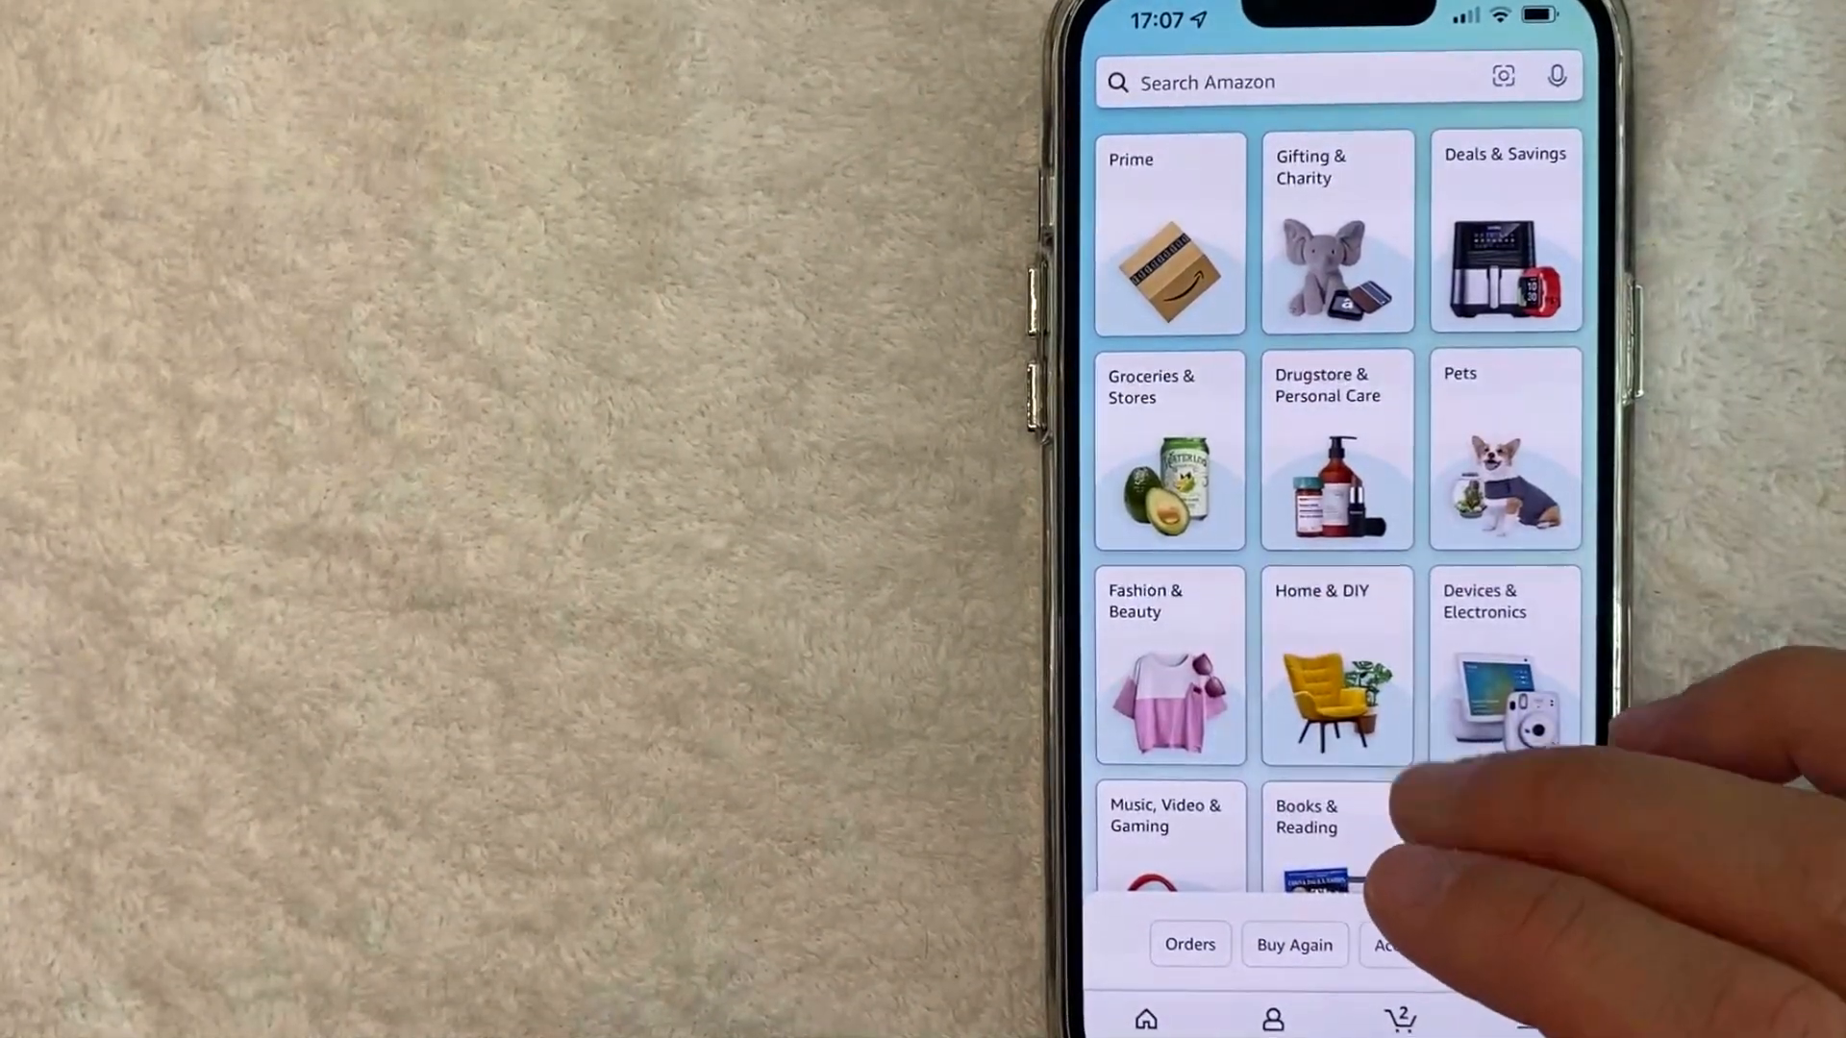
{"action": "scroll", "scroll_direction": "down", "scroll_amount": 3}
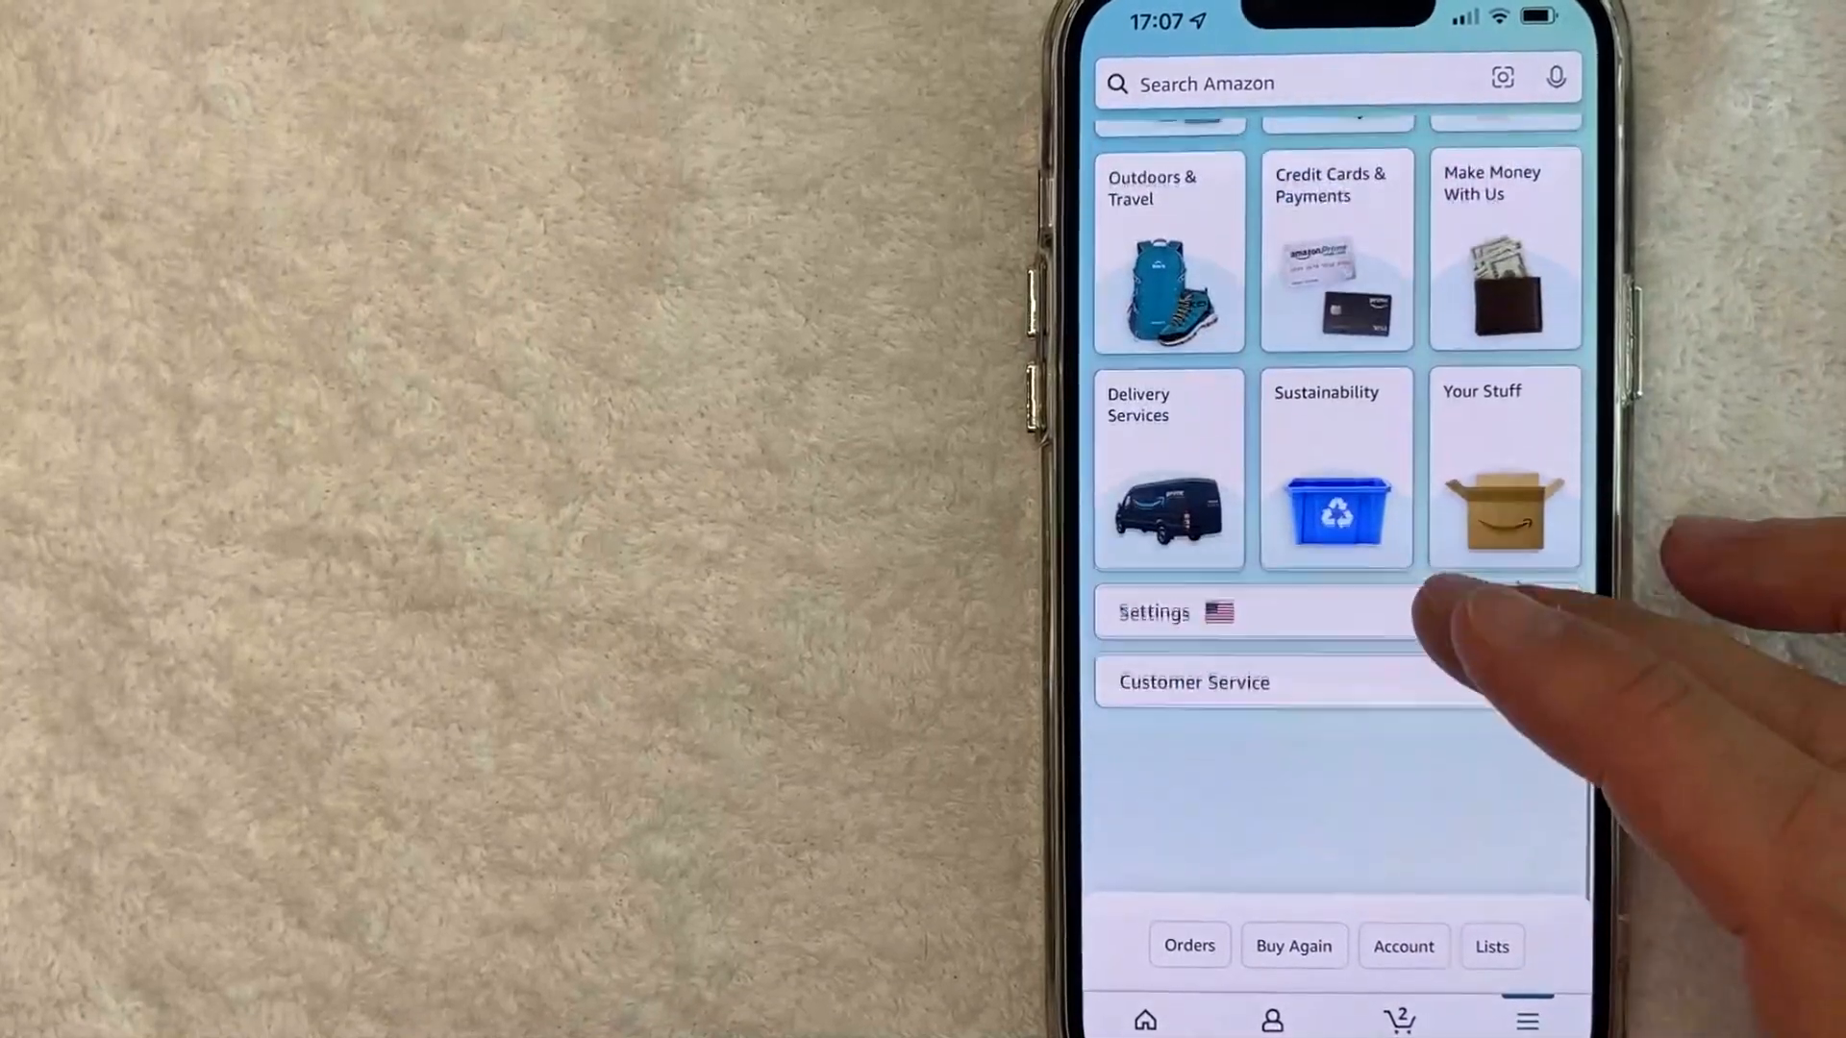
{"action": "scroll", "scroll_direction": "down", "scroll_amount": 3}
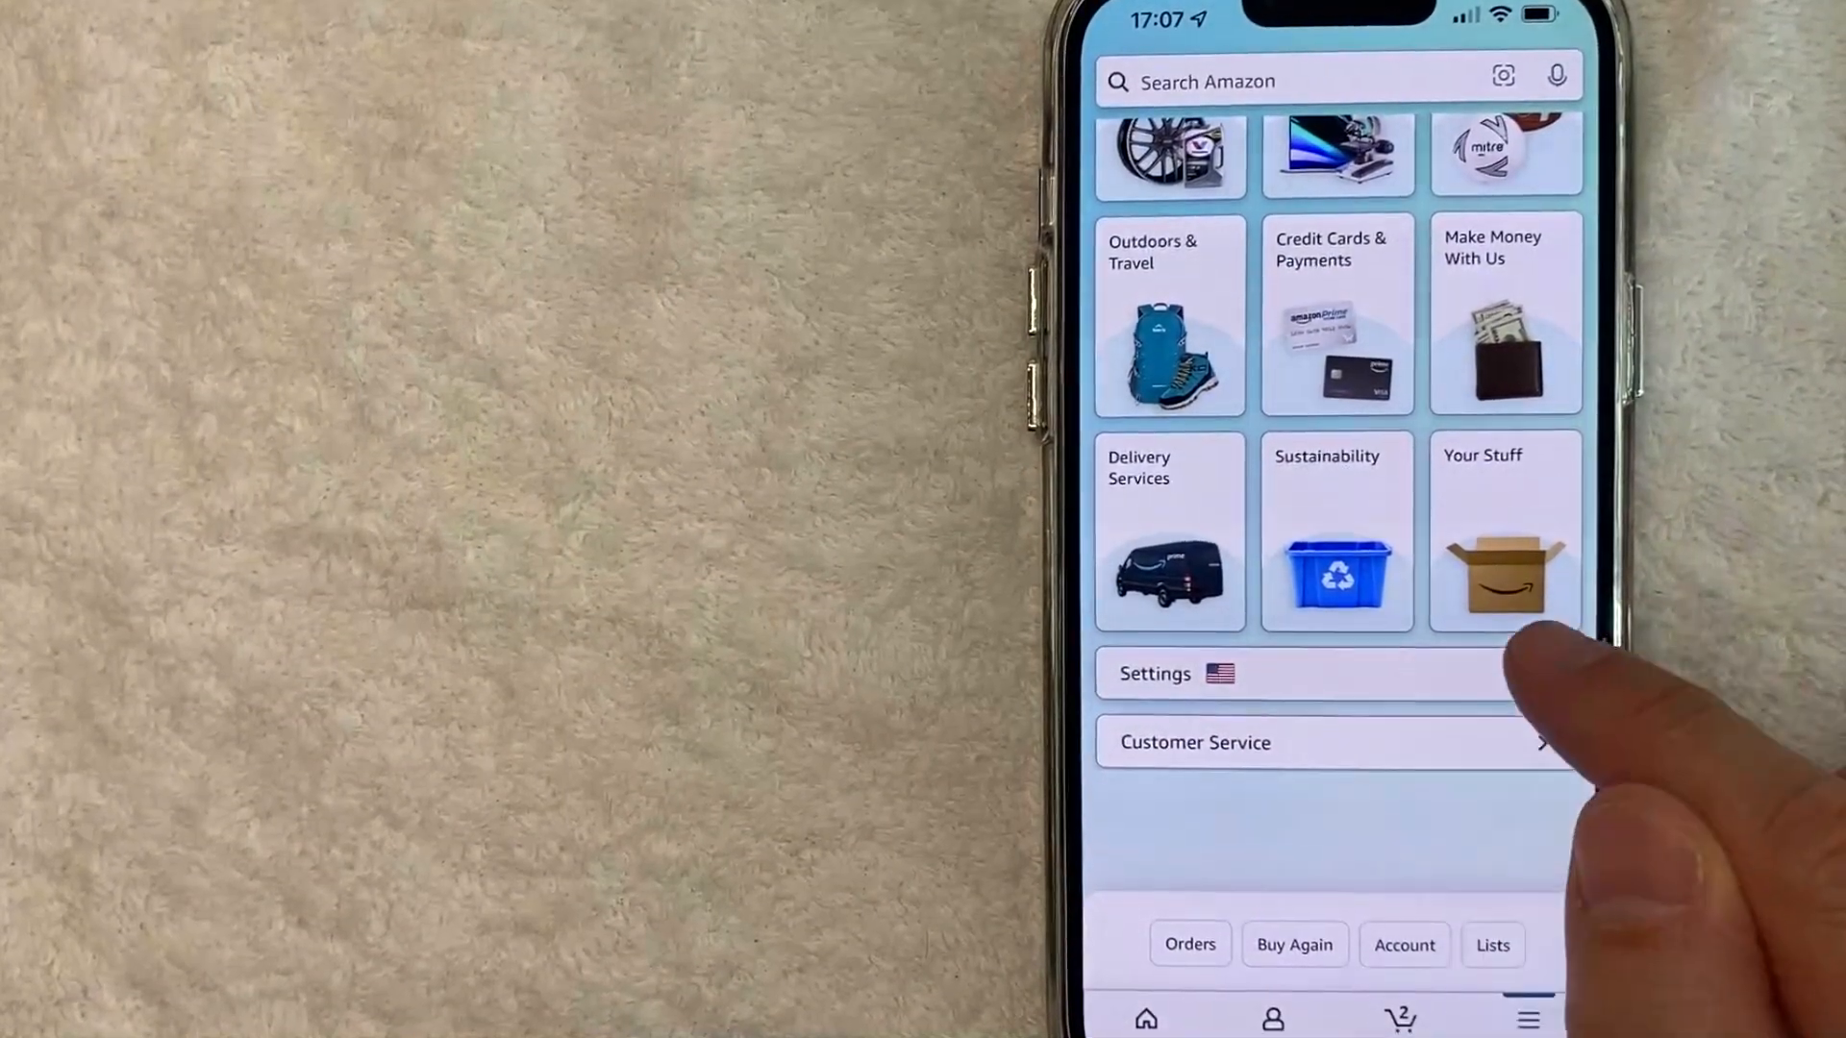
{"action": "left_click", "coordinate": [1156, 673]}
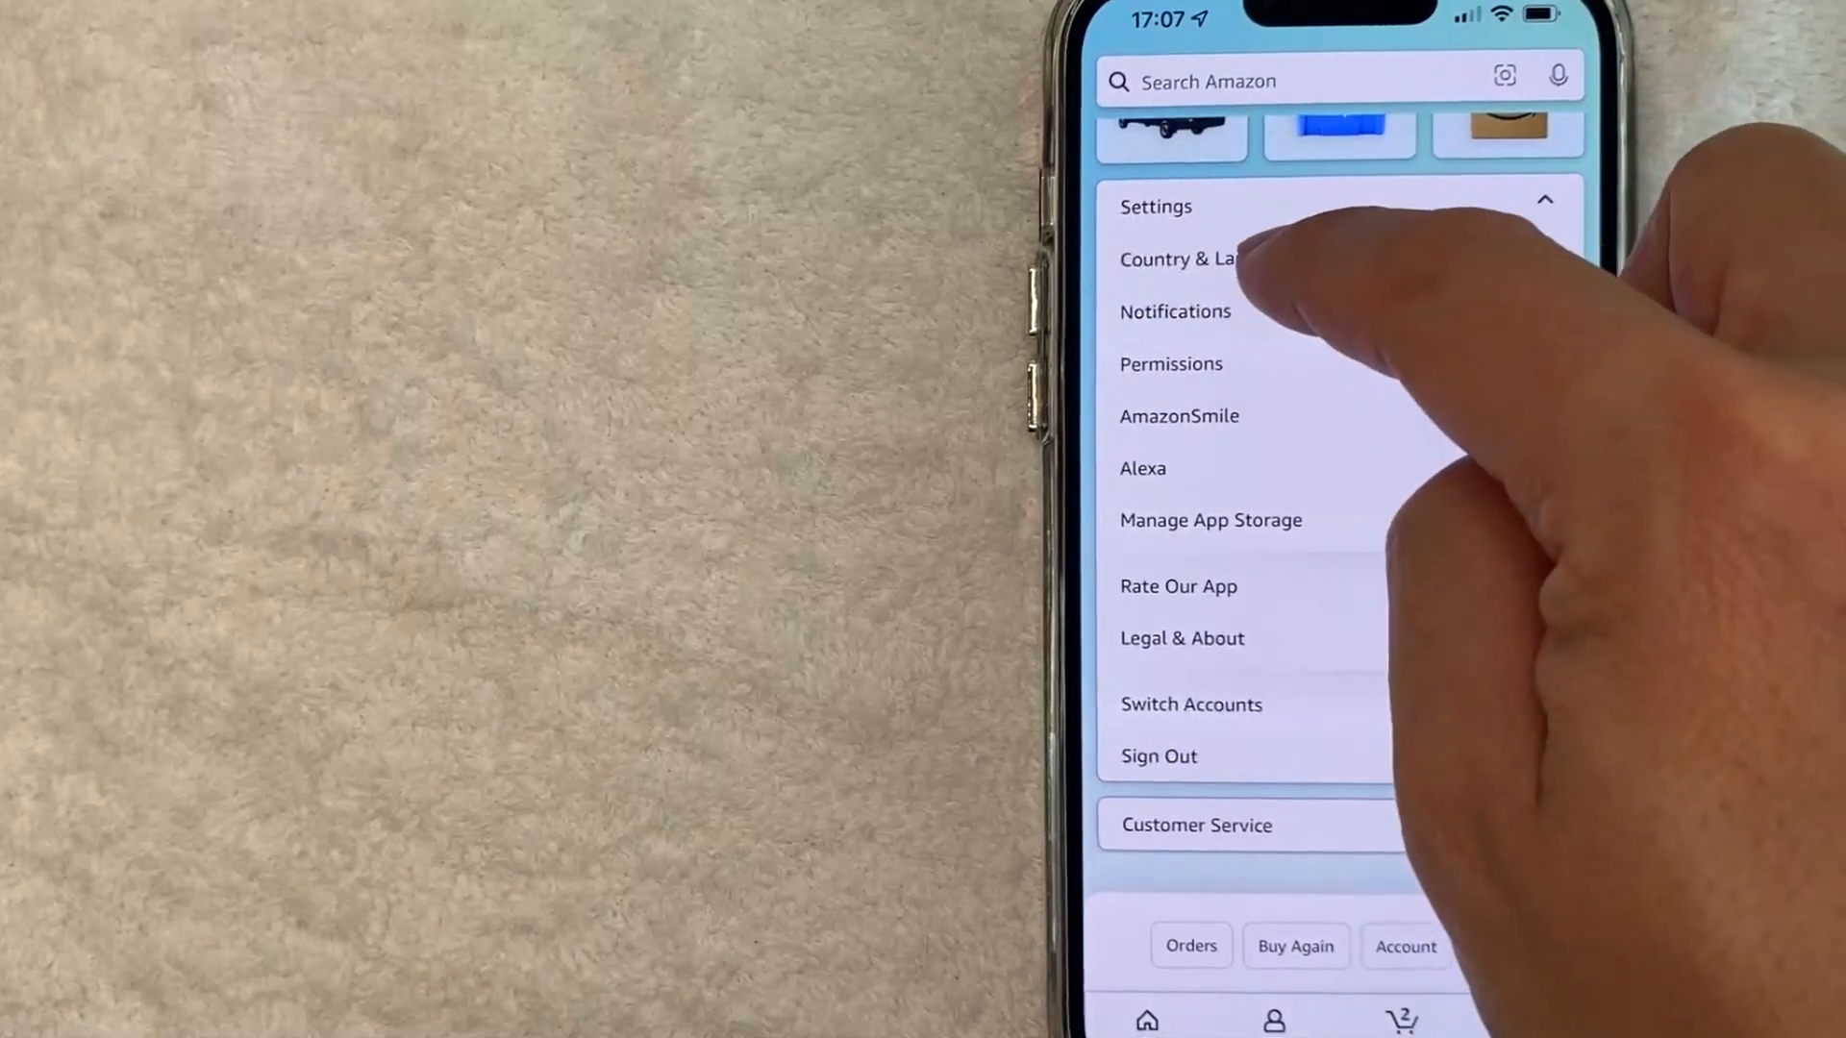
Step: Show the Country/Region list of Amazon stores from Country & Language
{"action": "left_click", "coordinate": [1189, 260]}
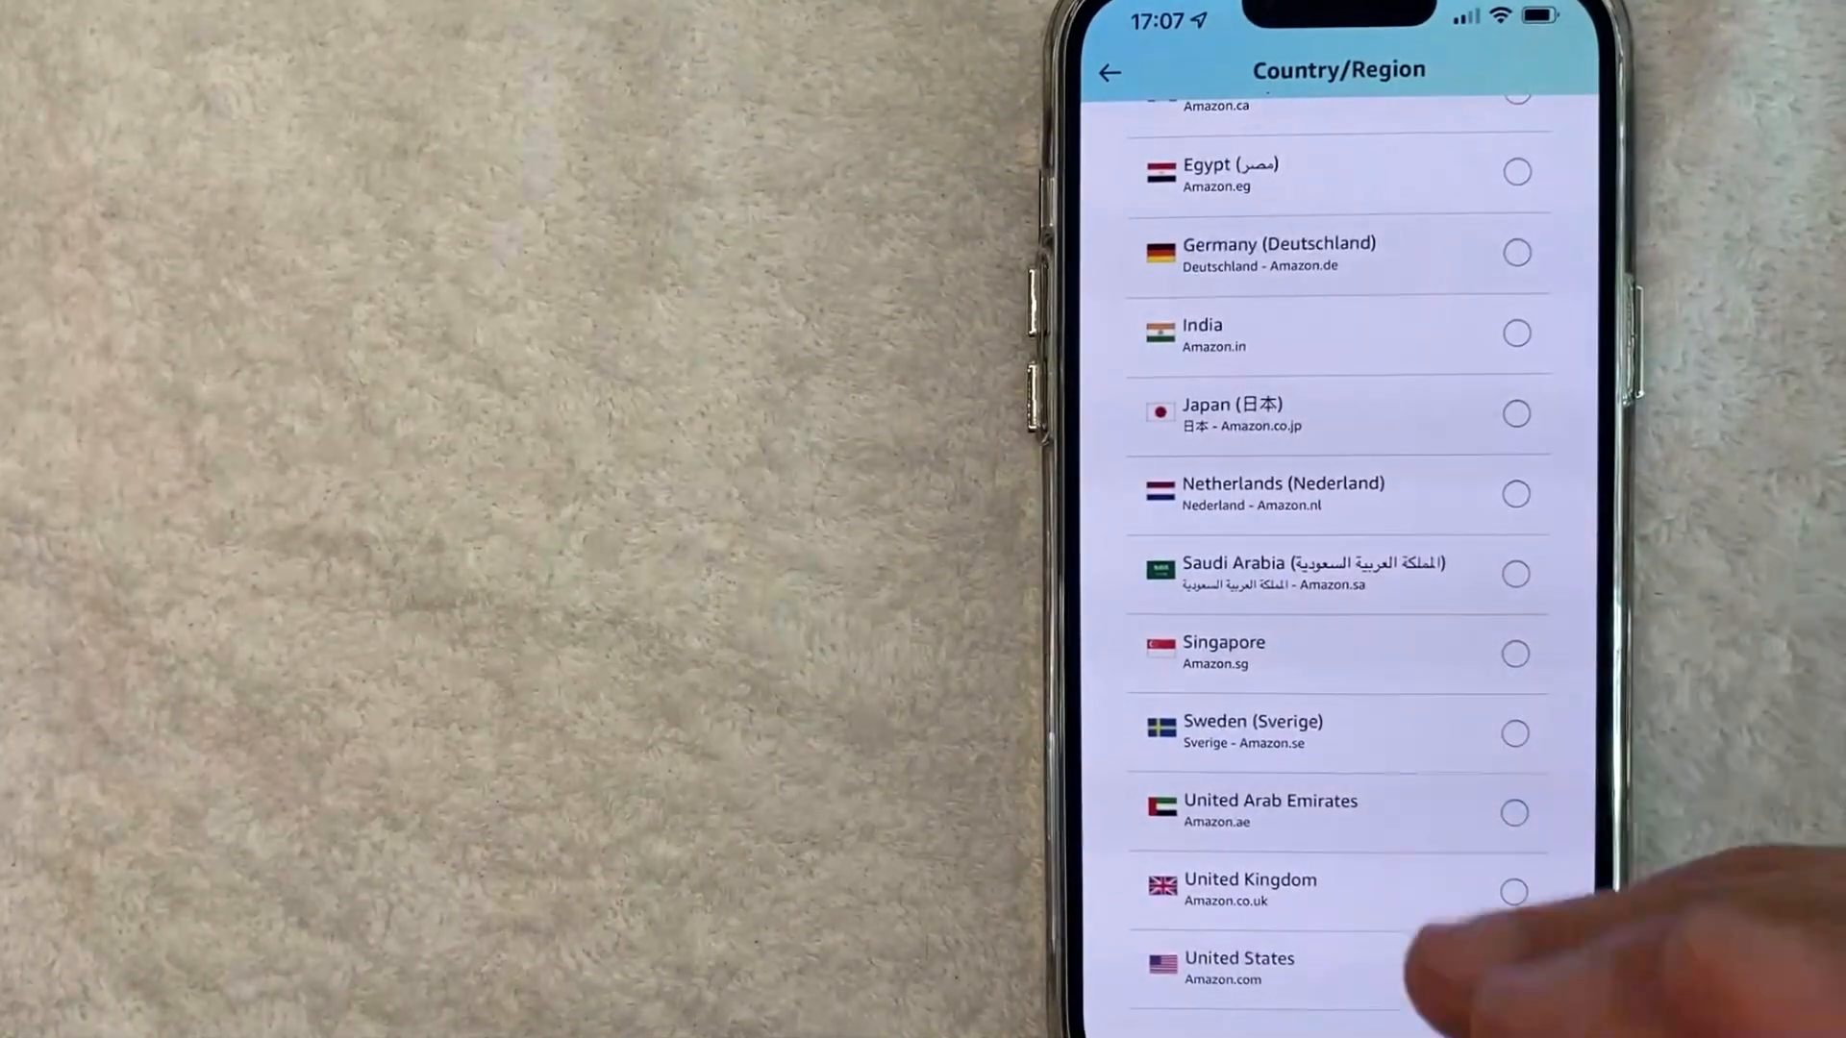
Step: Choose Japan as the shopping country in the Country/Region list
{"action": "left_click", "coordinate": [1515, 969]}
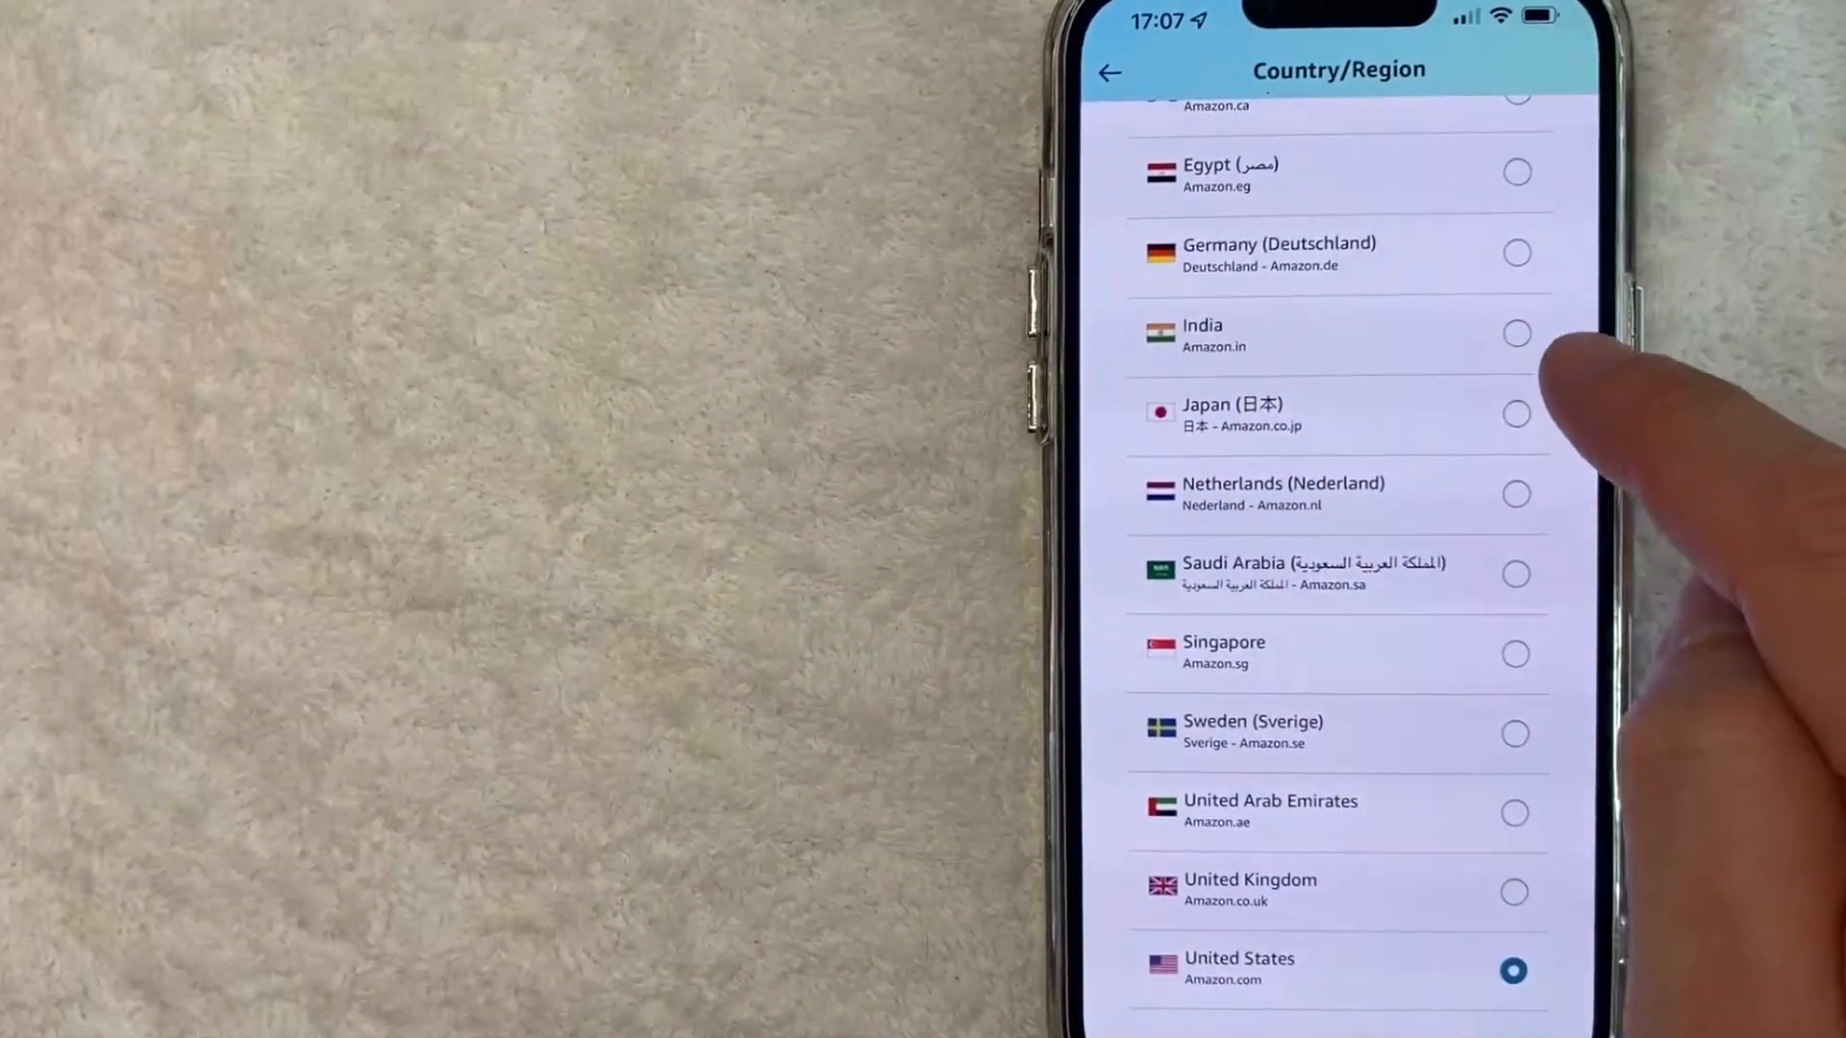
{"action": "left_click", "coordinate": [1515, 413]}
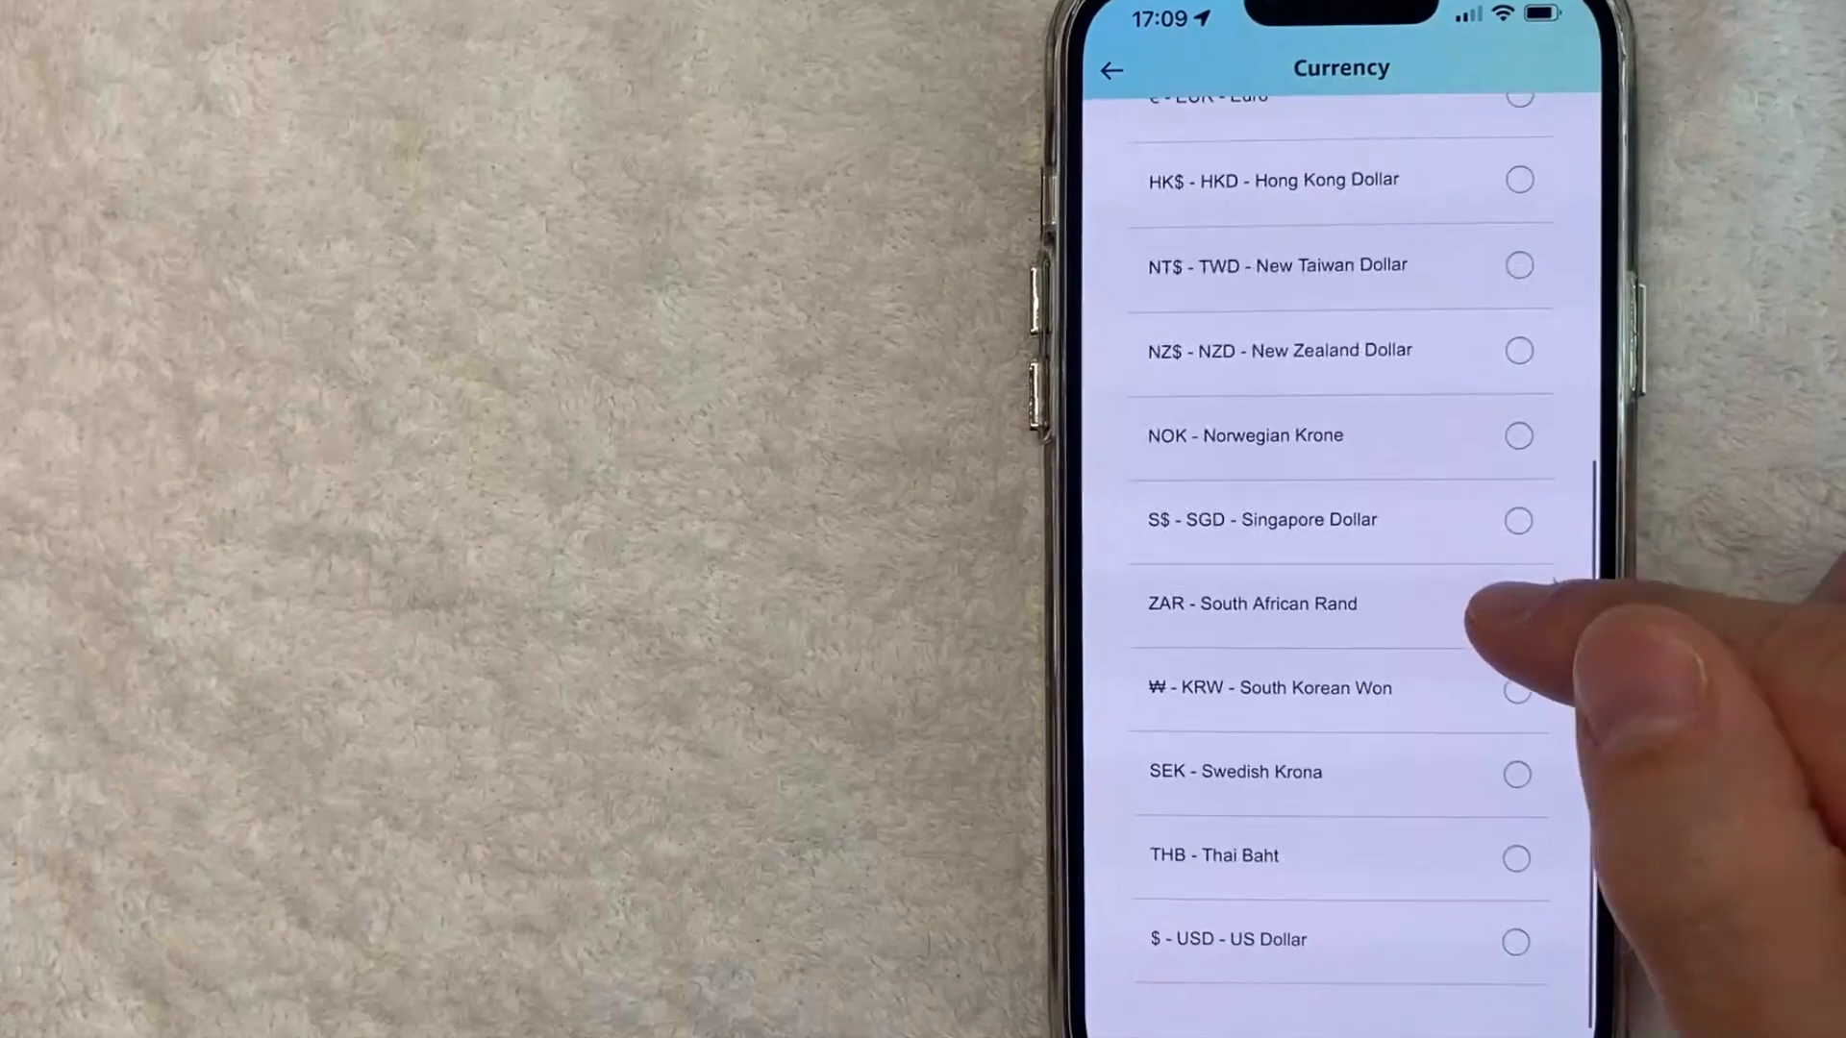
{"action": "scroll", "scroll_direction": "down", "scroll_amount": 3}
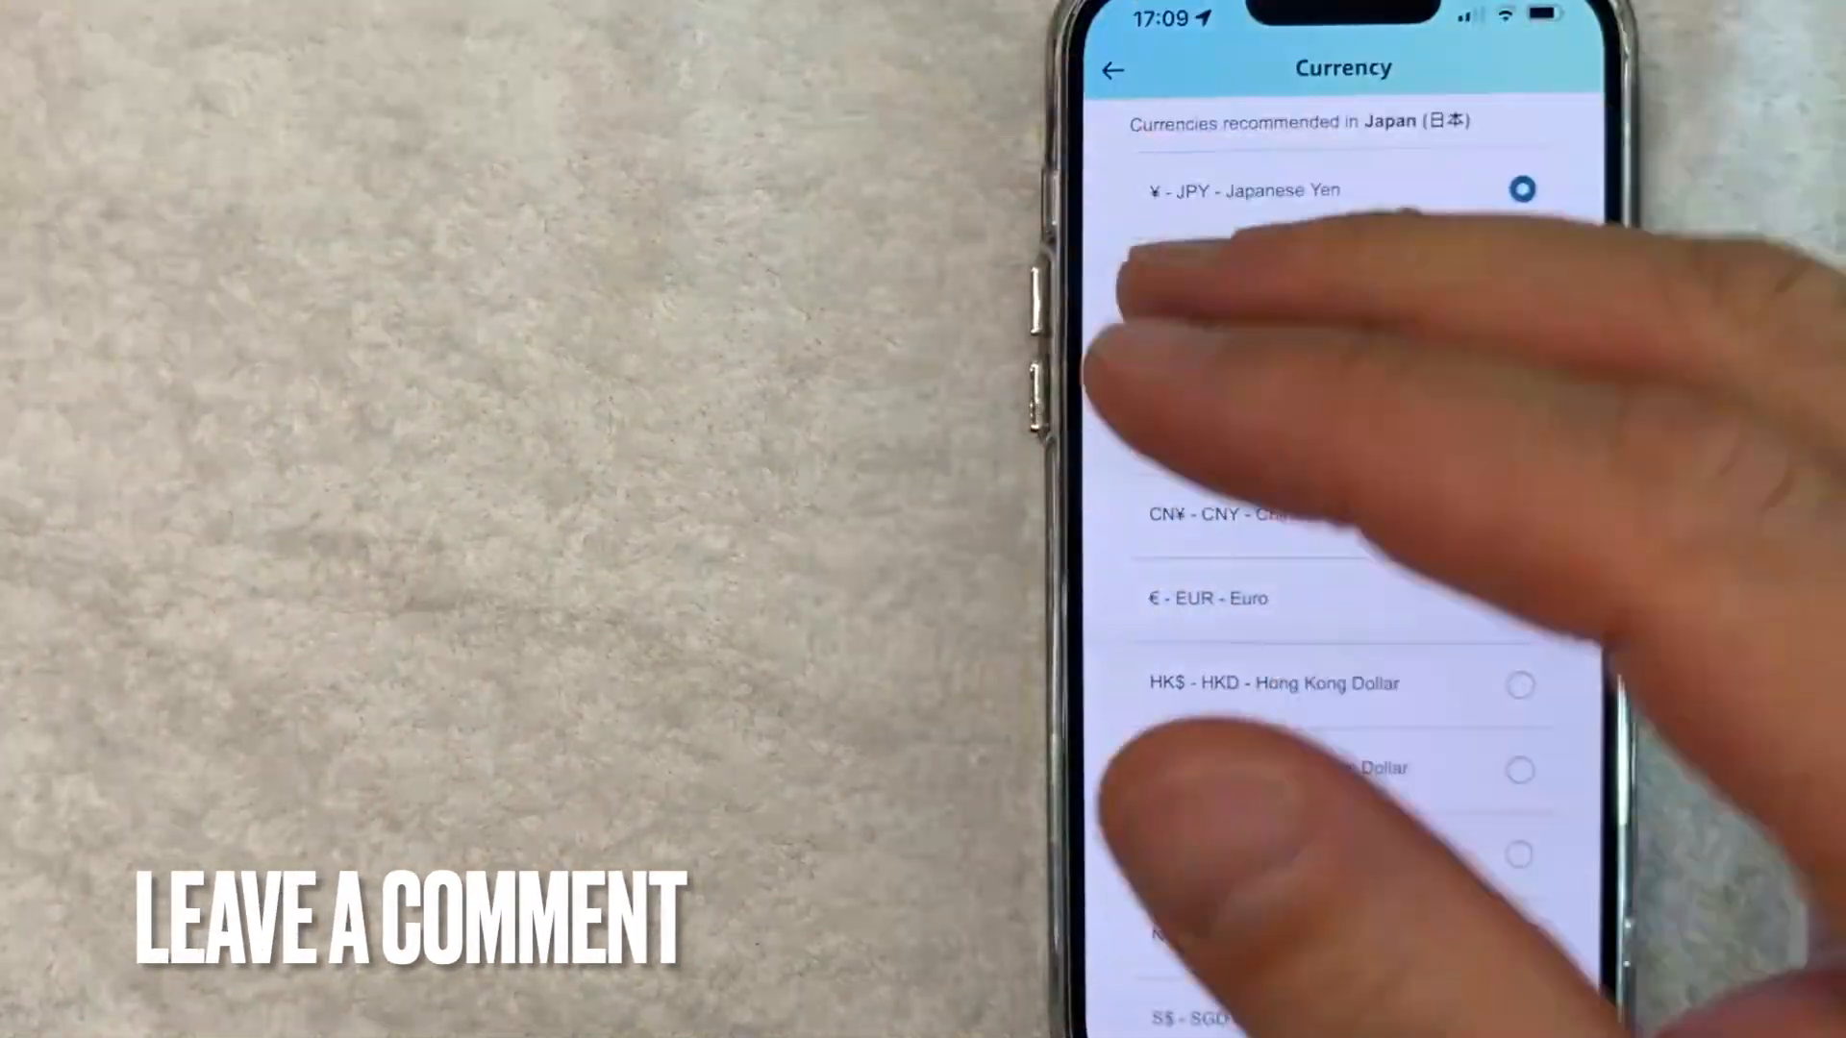
{"action": "scroll", "scroll_direction": "down", "scroll_amount": 3}
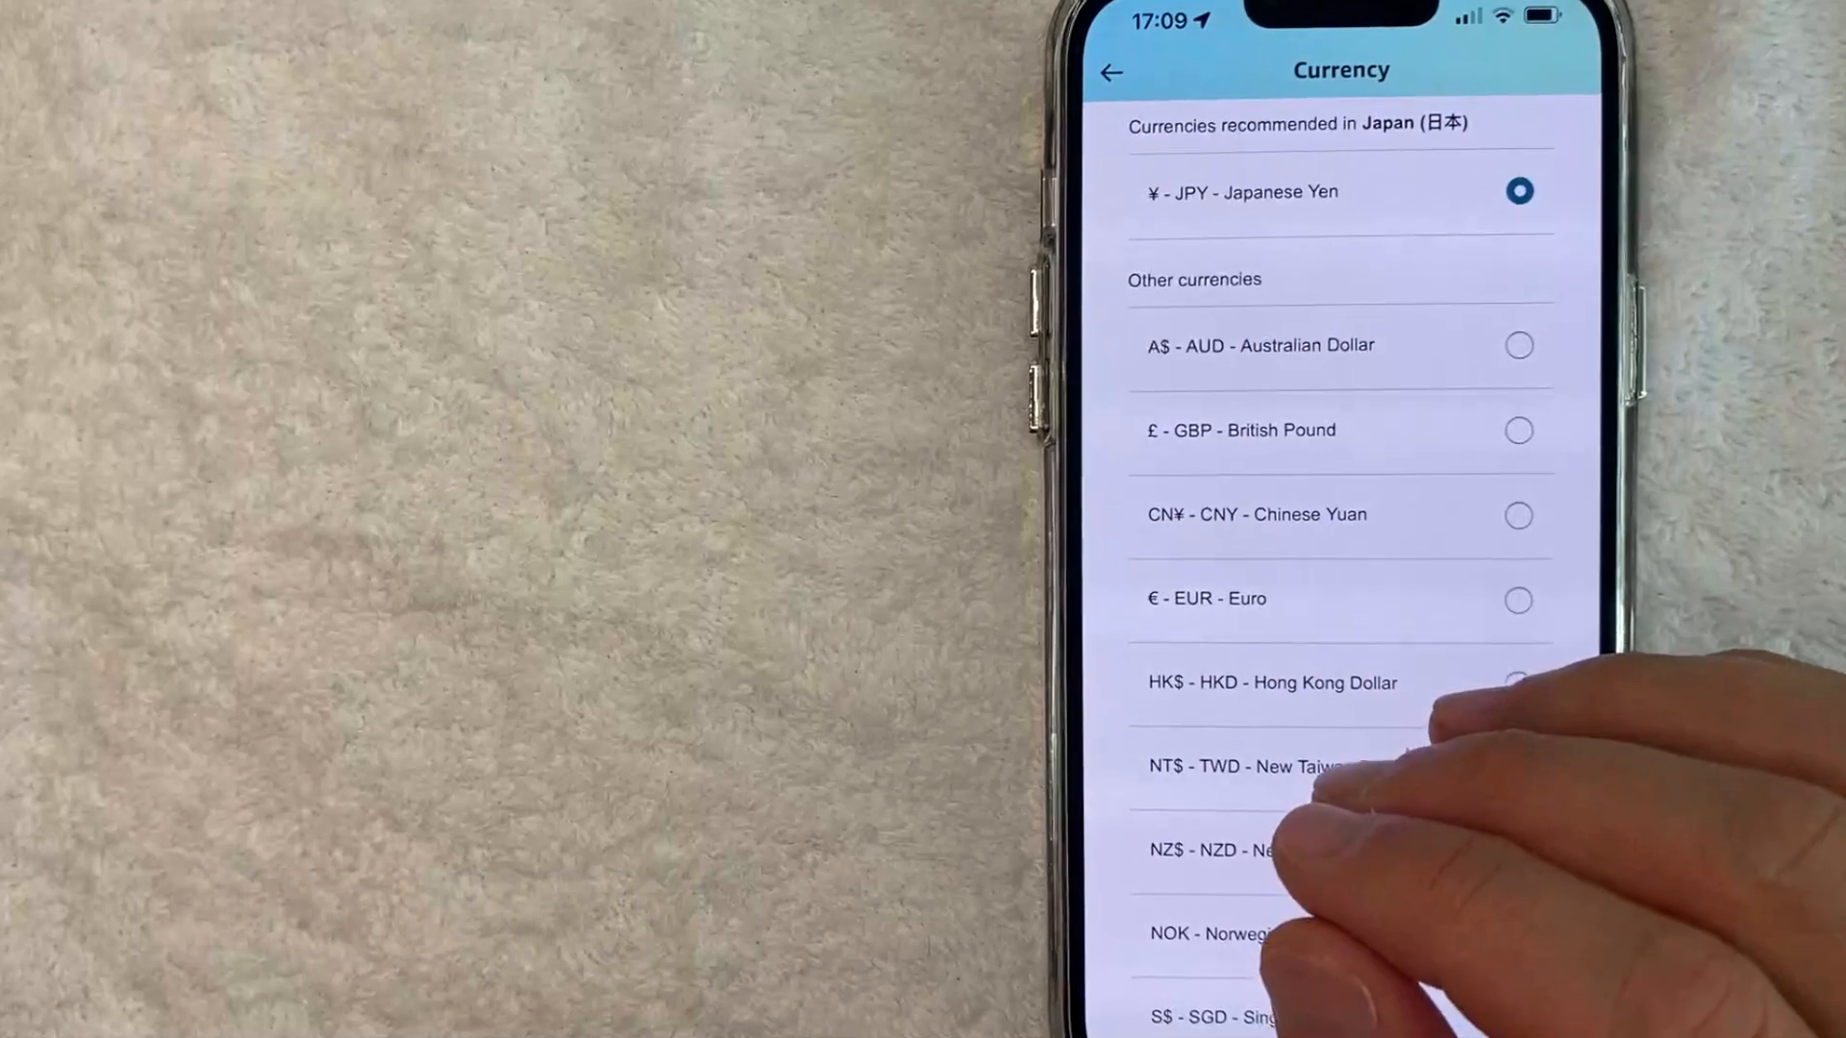